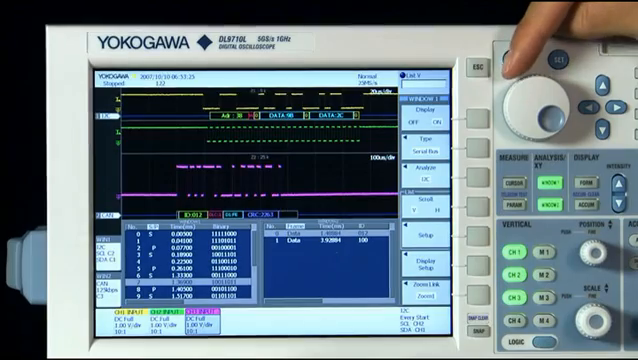
- Turn on accumulated waveform display with the ACCUM button, showing its grade/intensity settings
click(540, 90)
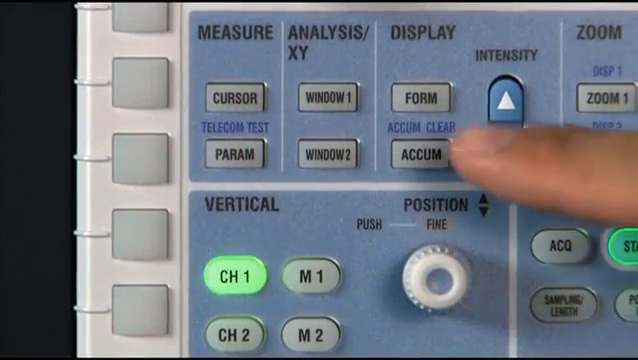
click(428, 153)
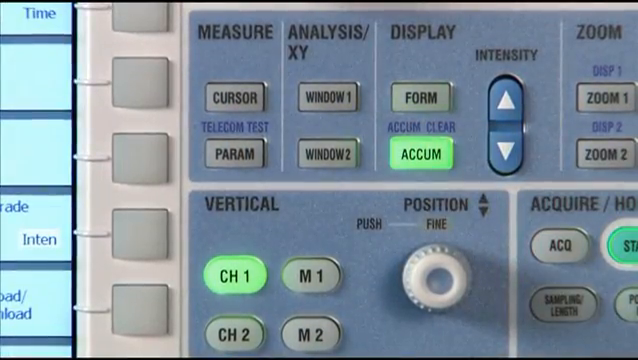